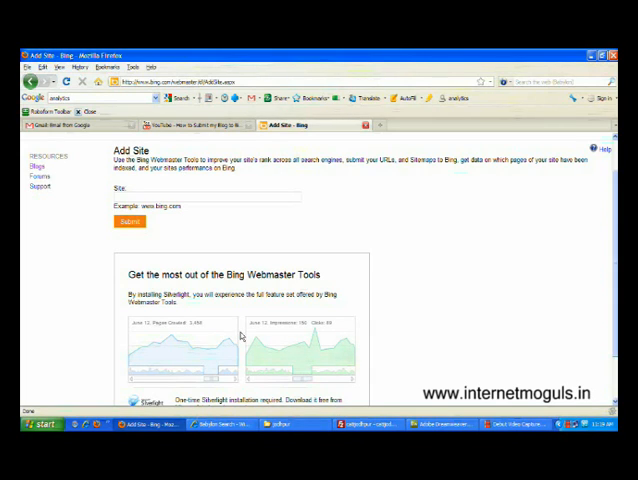
pyautogui.moveTo(192, 265)
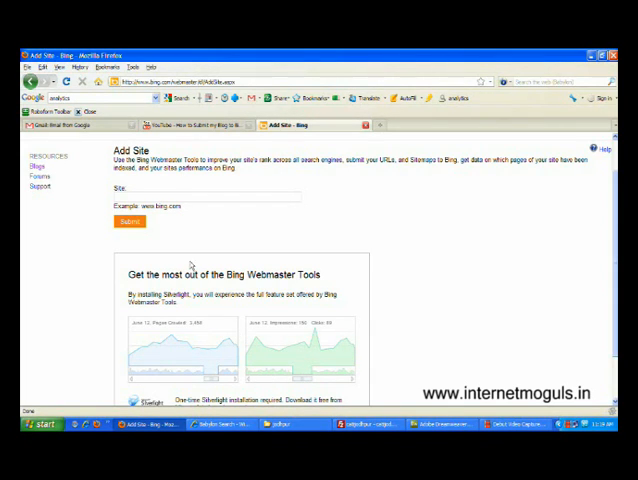
pyautogui.write('www.internetmoguls.in')
pyautogui.write('www.cheapairticketsjodhpur.com')
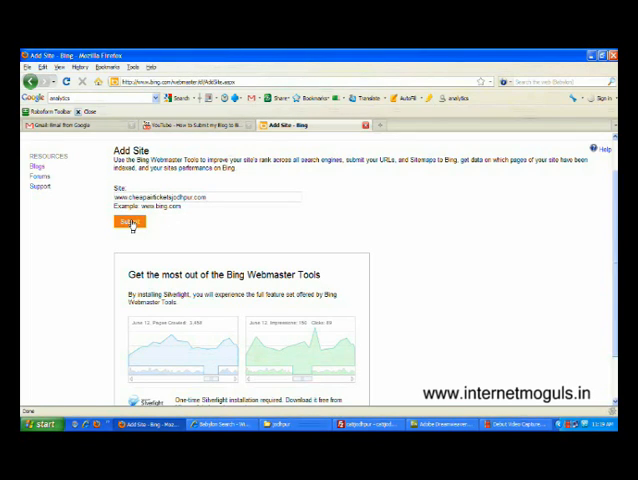
pyautogui.click(129, 221)
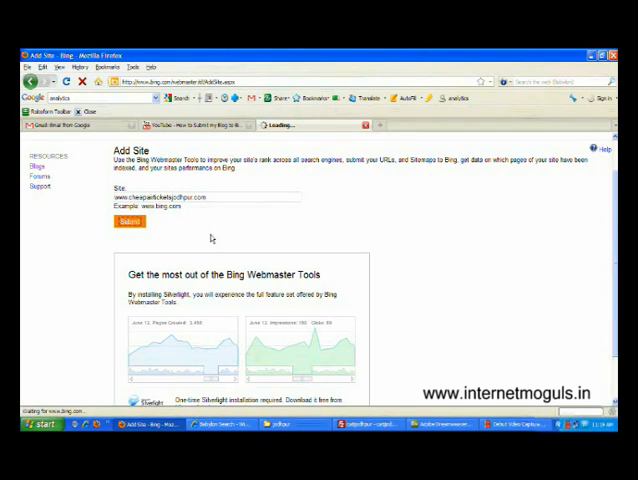
# - Reach the Verify ownership page and select the Option 2 meta tag code
pyautogui.click(128, 221)
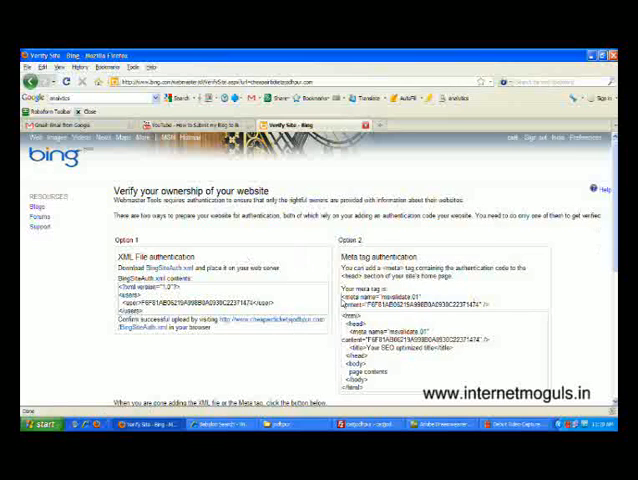
pyautogui.doubleClick(415, 302)
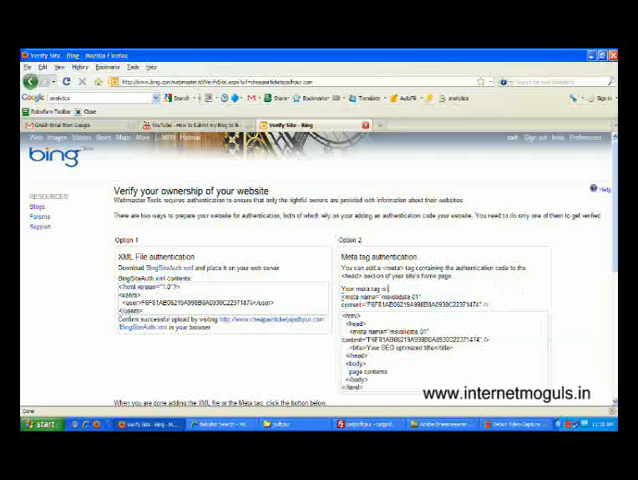
pyautogui.doubleClick(410, 299)
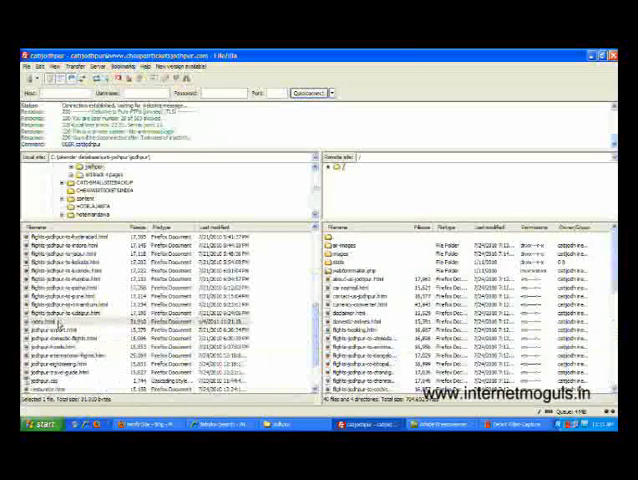
# - Upload the local index.html to the server, overwriting the existing file
pyautogui.rightClick(55, 326)
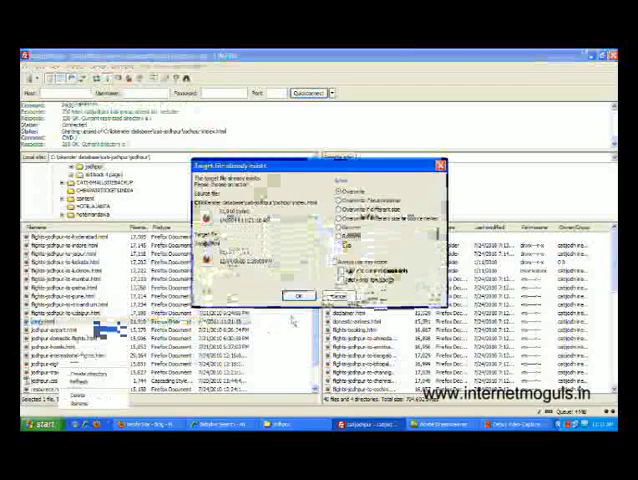
pyautogui.click(298, 295)
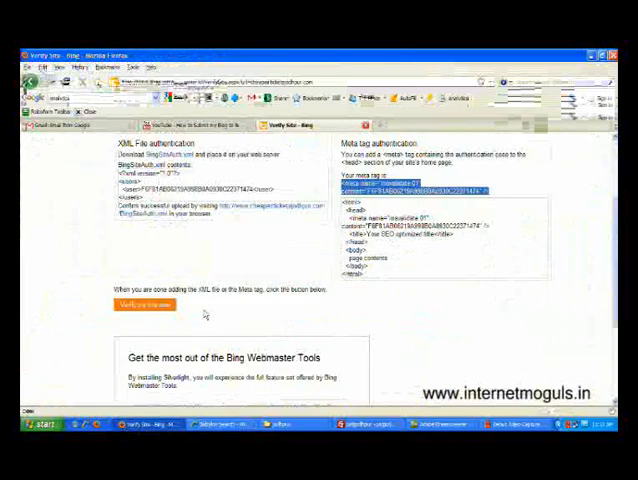
# - Scroll down the Verify ownership page and press Verify my site
pyautogui.scroll(-3)
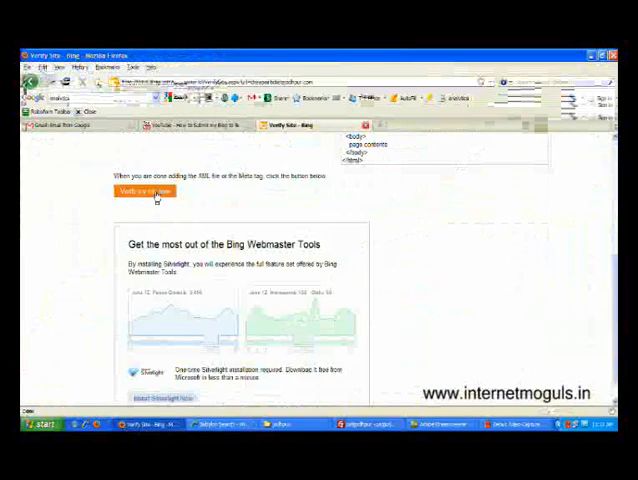
pyautogui.click(144, 191)
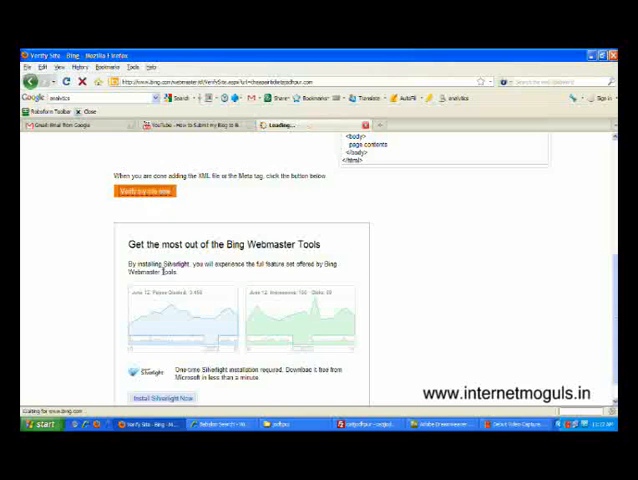